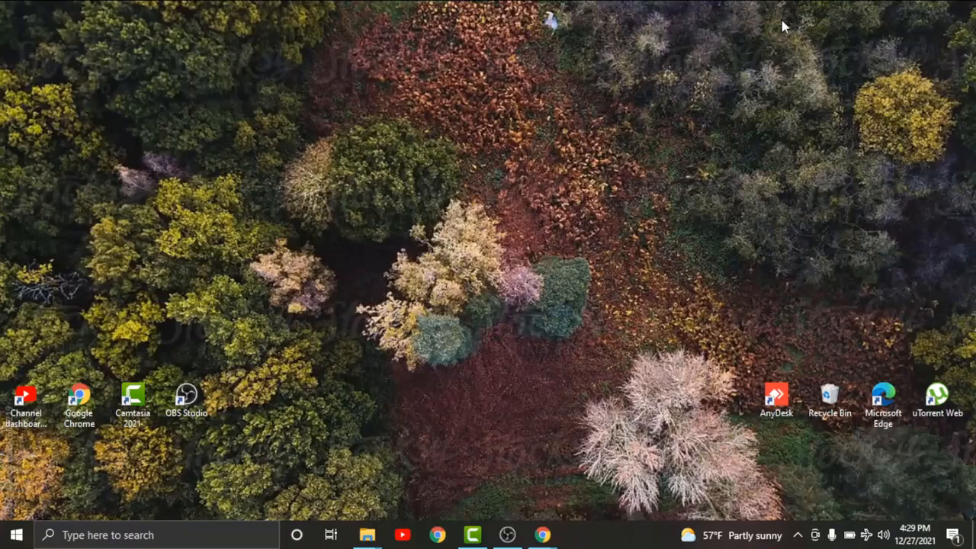
mouse_move(701, 258)
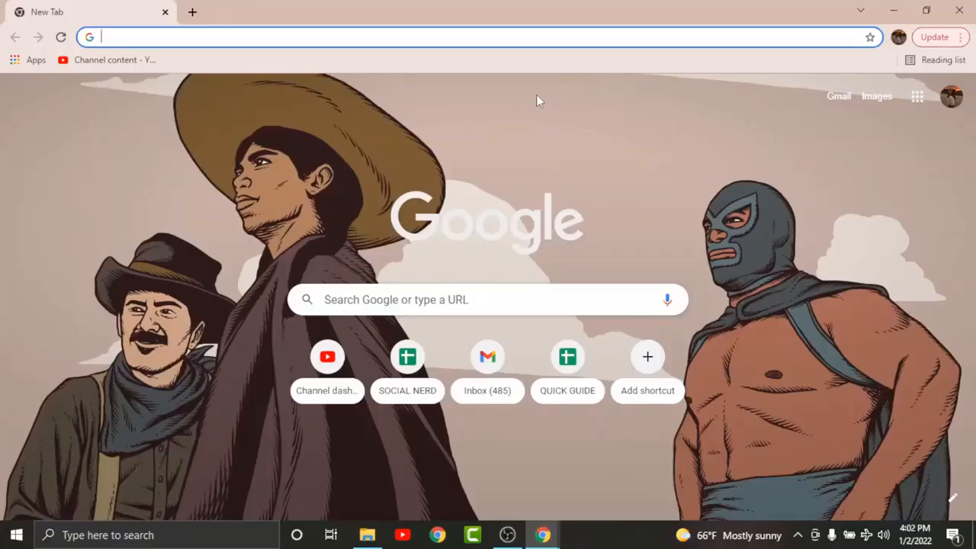
Step: Go to lloydsbank.com and reach the personal Internet Banking log-on page
type("lloydsbank.com")
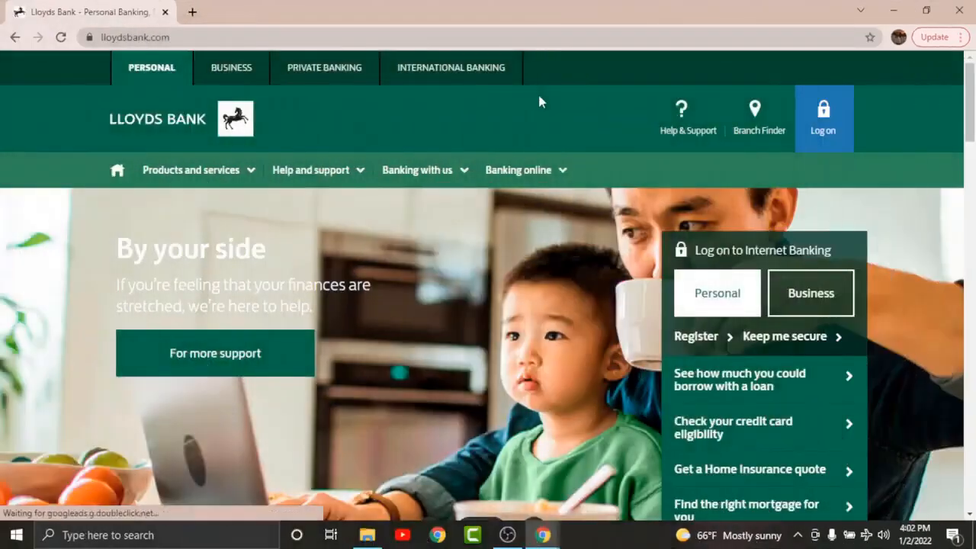
mouse_move(824, 119)
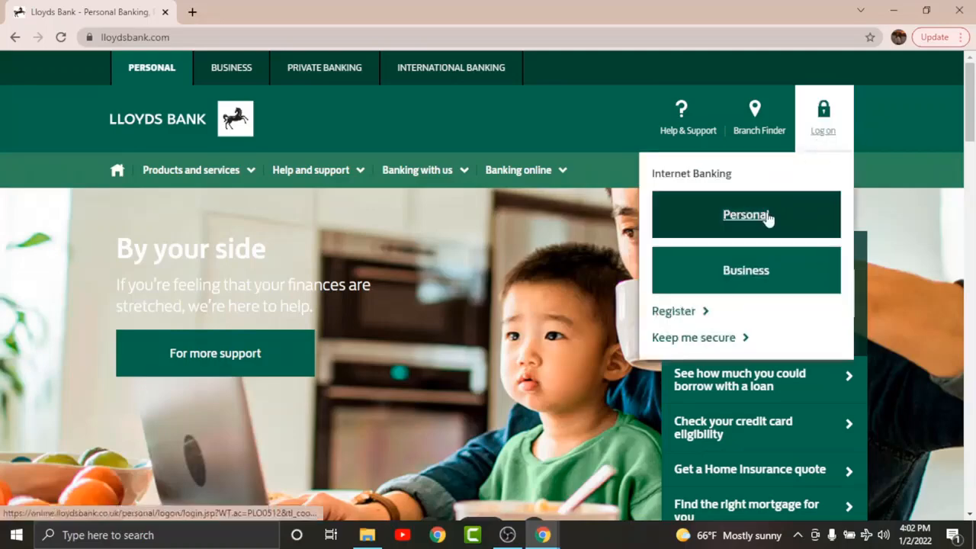
left_click(745, 213)
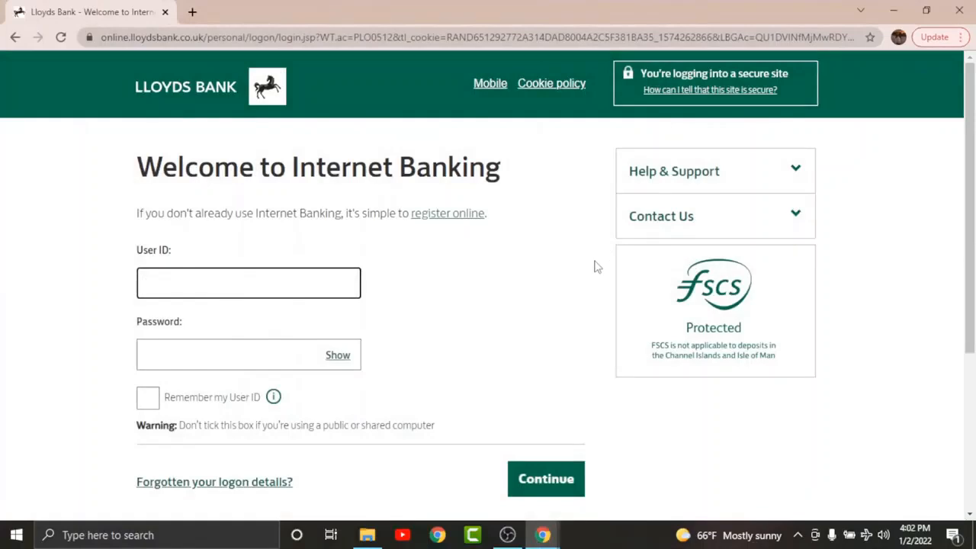
Step: From 'Forgotten your logon details?', choose 'Change your password' and continue to the user-details form
left_click(249, 283)
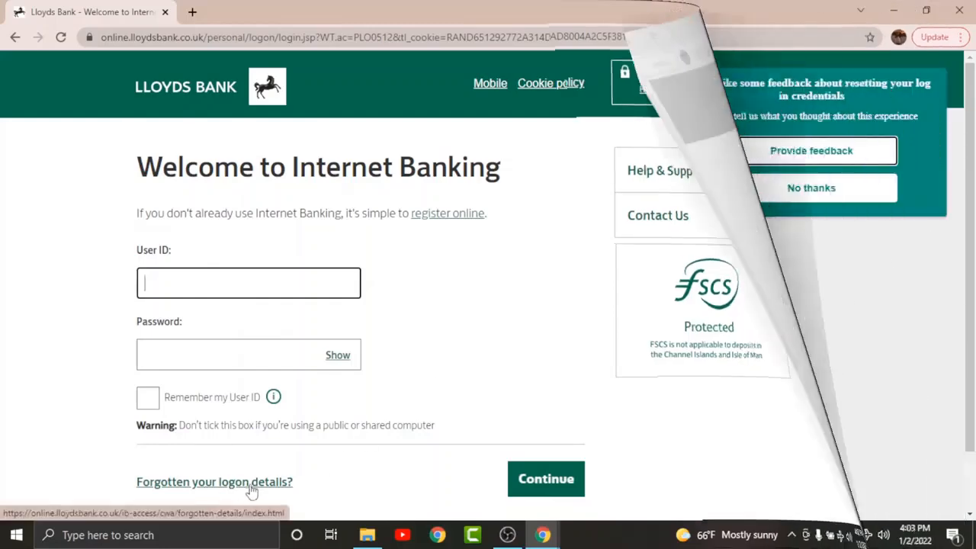
left_click(213, 482)
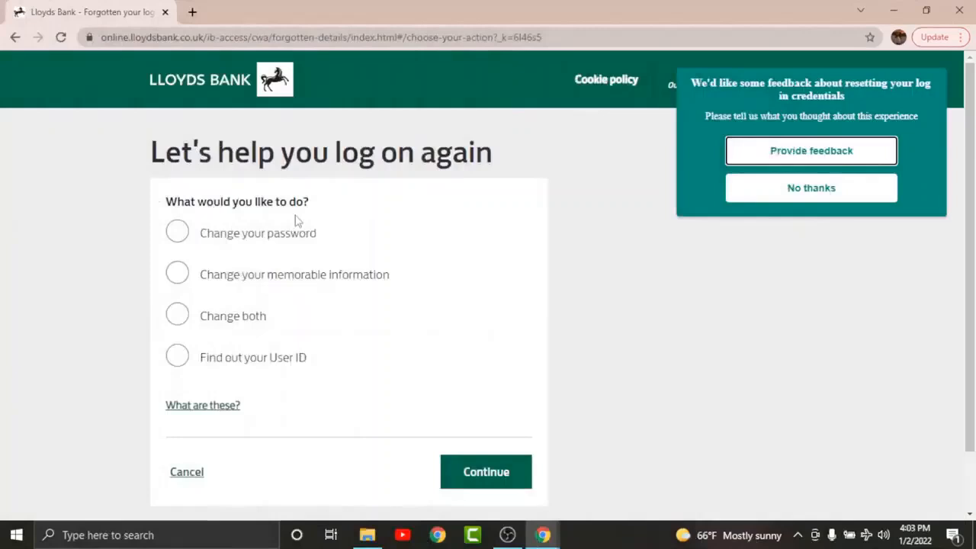
left_click(177, 232)
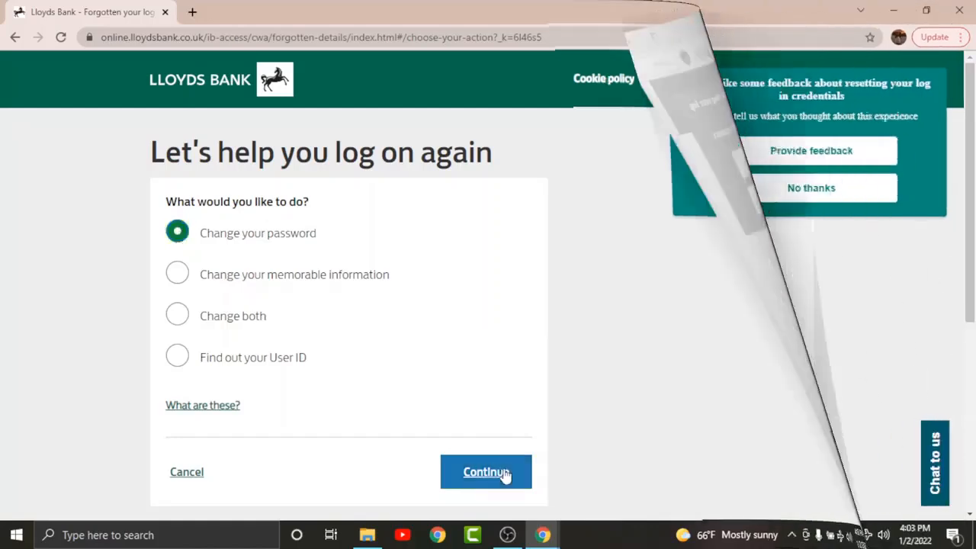
left_click(485, 471)
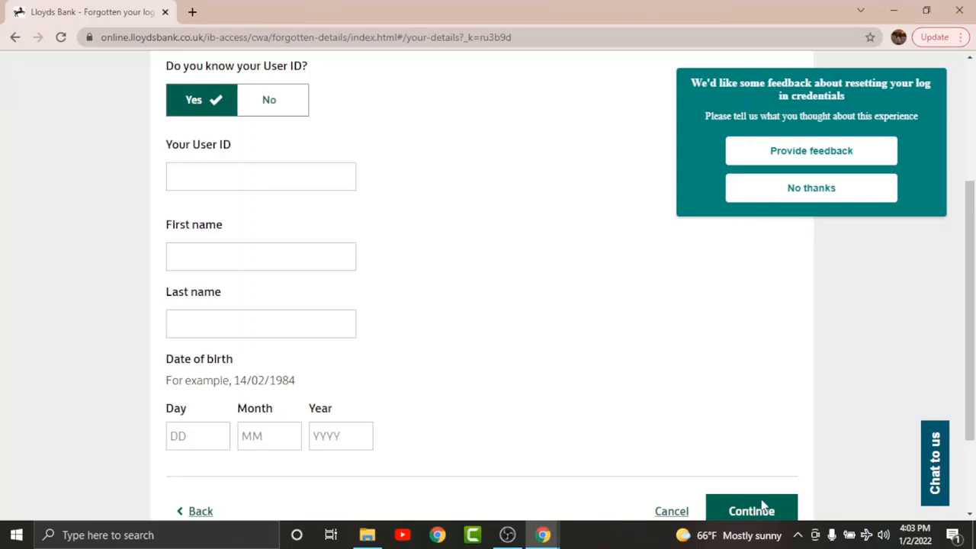
mouse_move(534, 305)
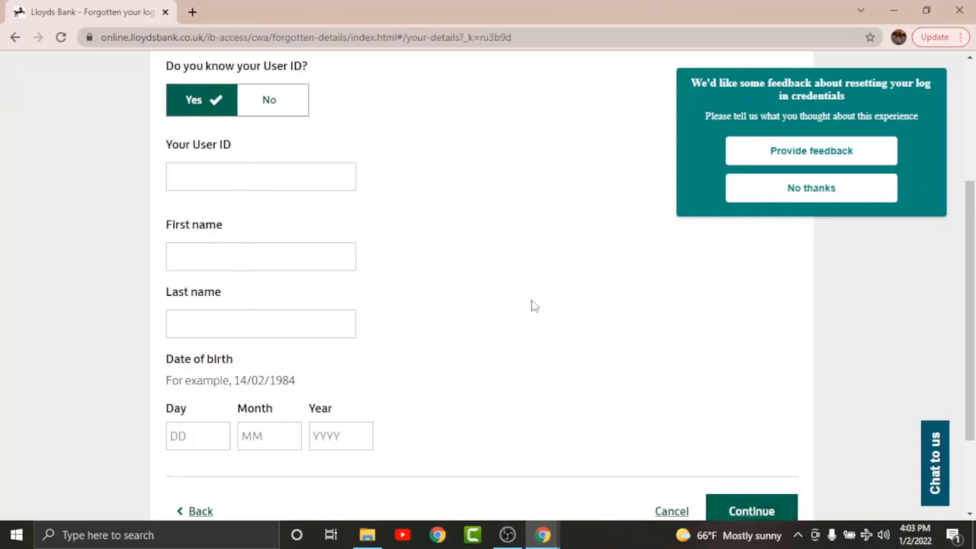